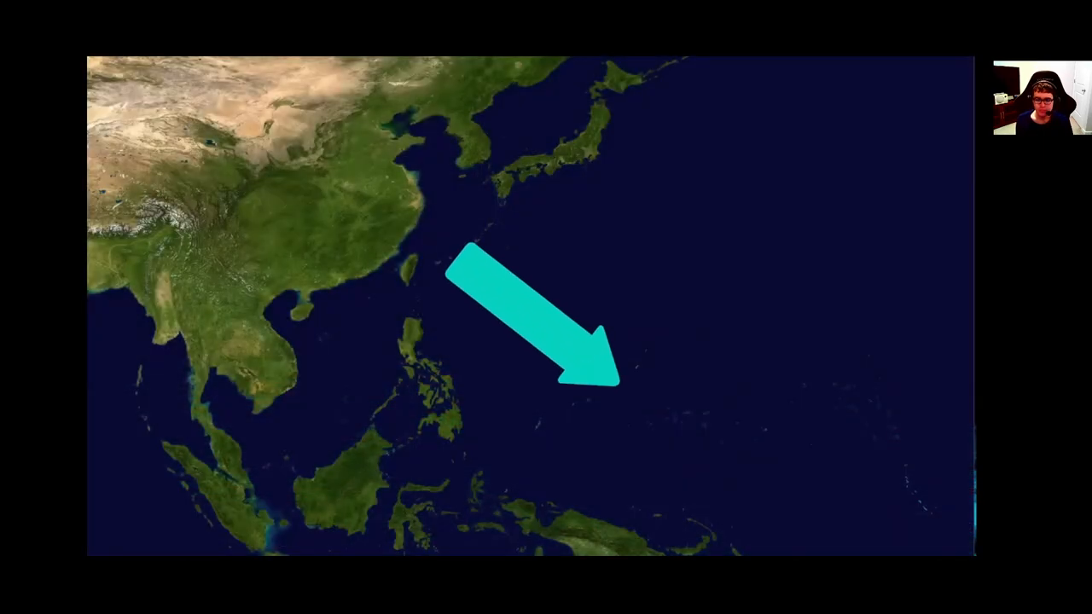
- Advance the slide so a small red circle marks Challenger Deep beyond the arrow's tip
left_click(641, 369)
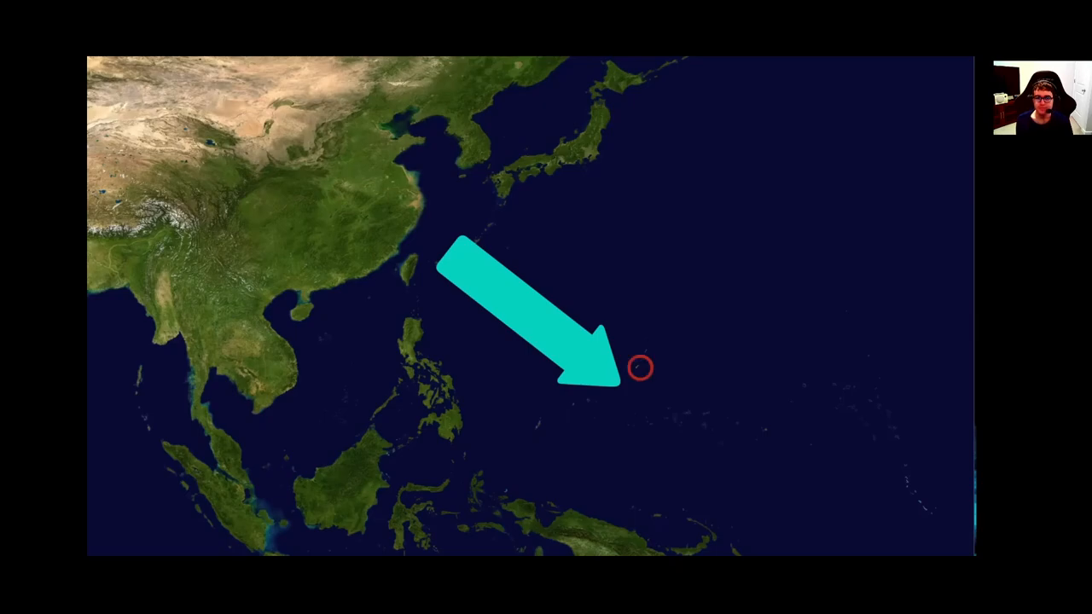